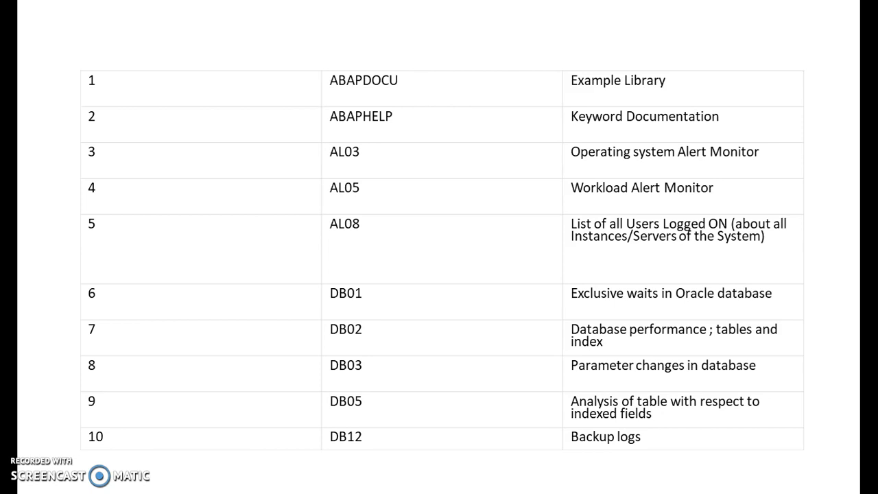
pyautogui.scroll(-3)
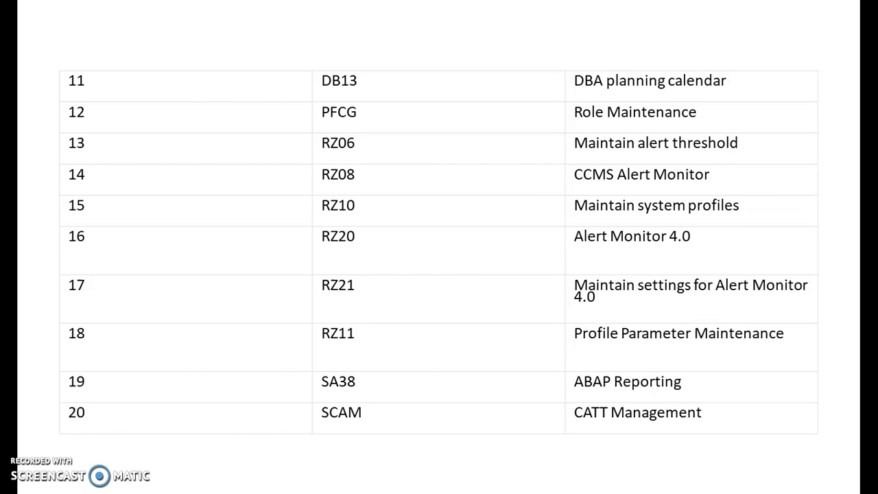
pyautogui.scroll(-3)
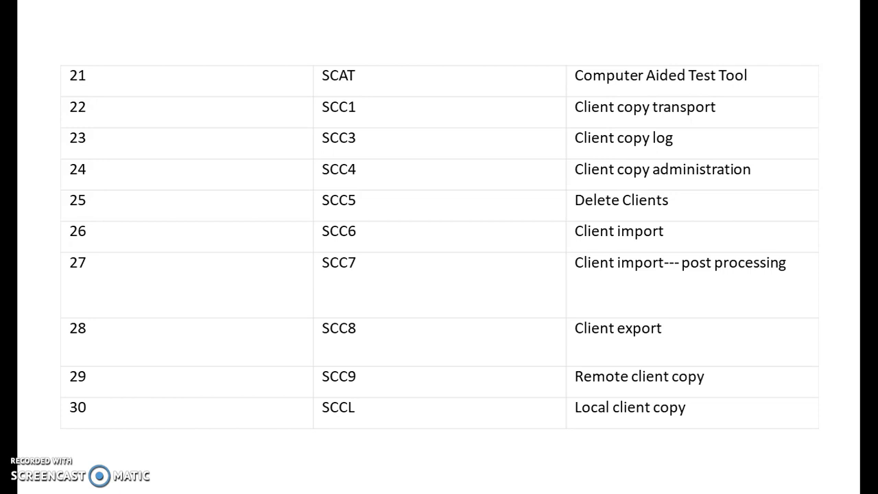
pyautogui.scroll(-3)
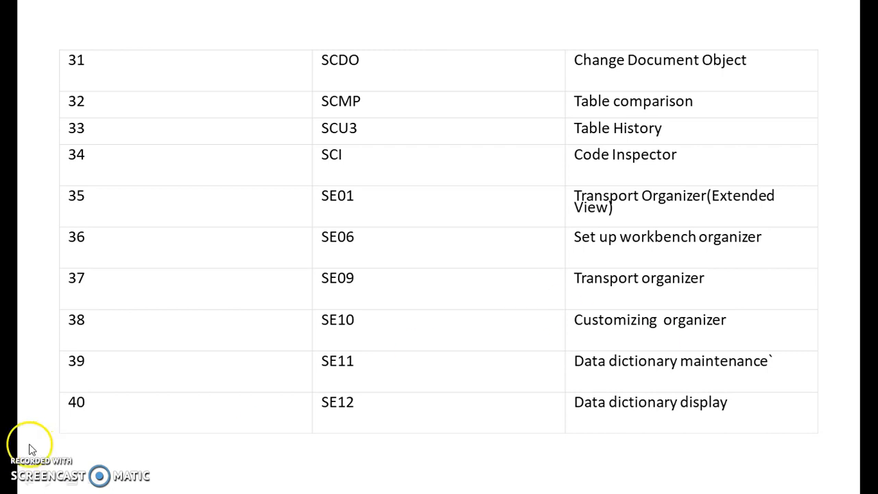
pyautogui.moveTo(787, 402)
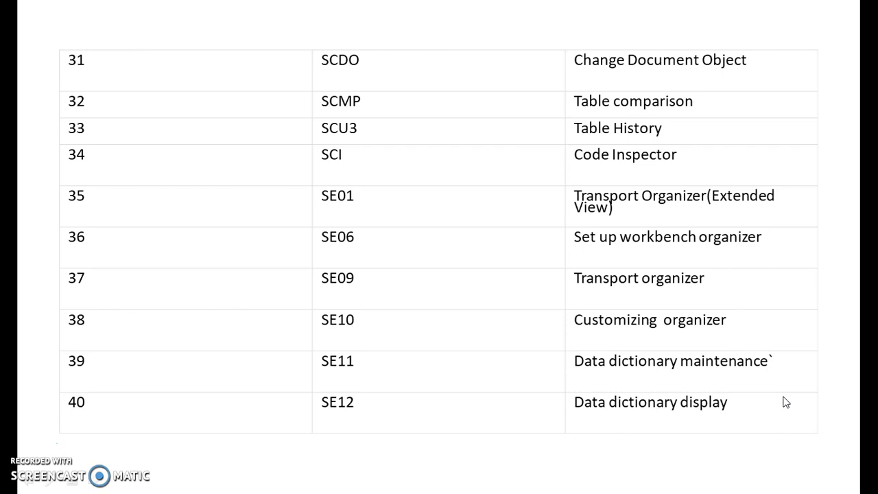
pyautogui.scroll(-3)
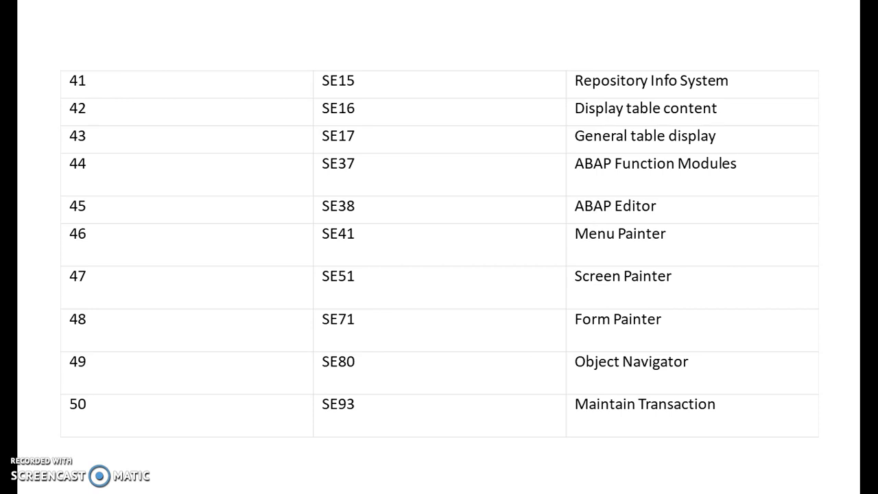
pyautogui.scroll(-3)
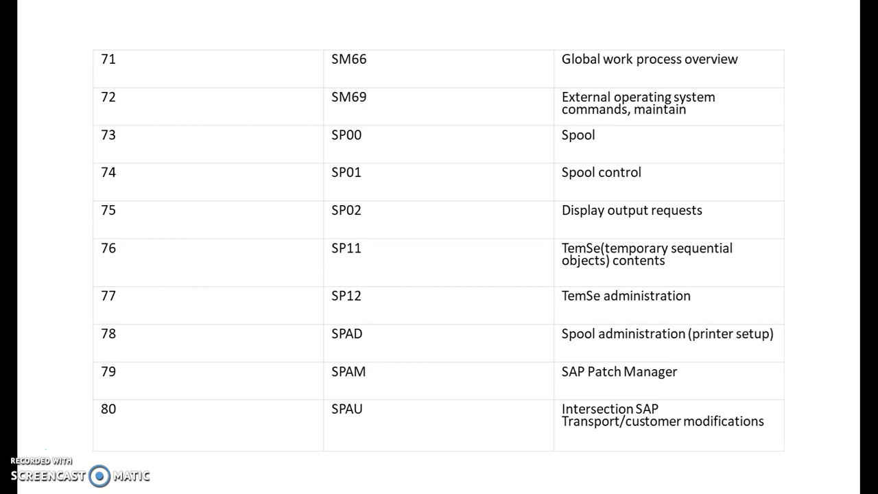
pyautogui.scroll(-3)
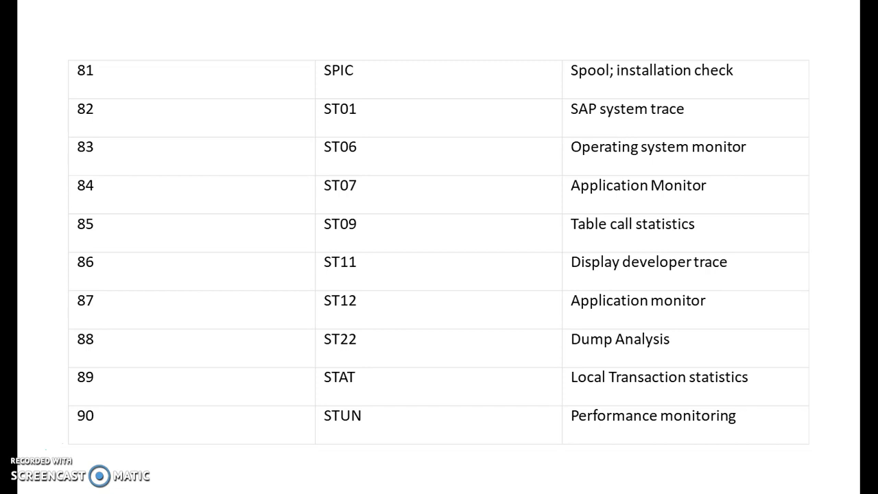
pyautogui.scroll(-3)
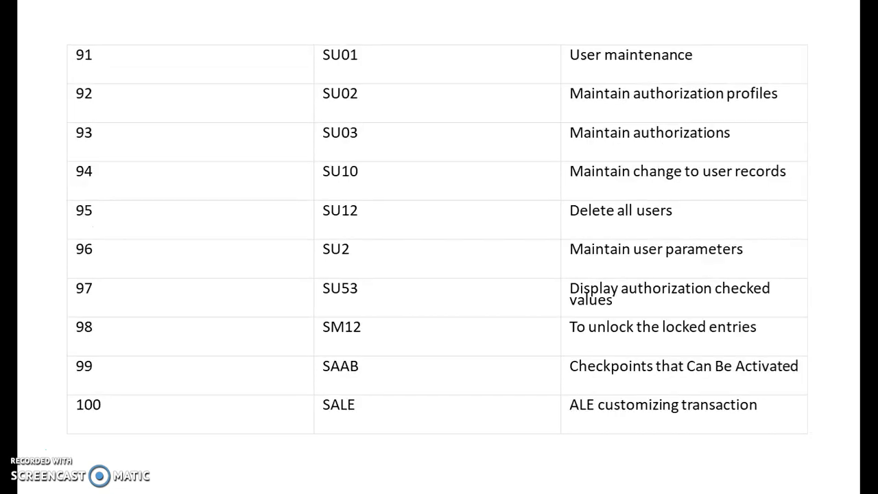